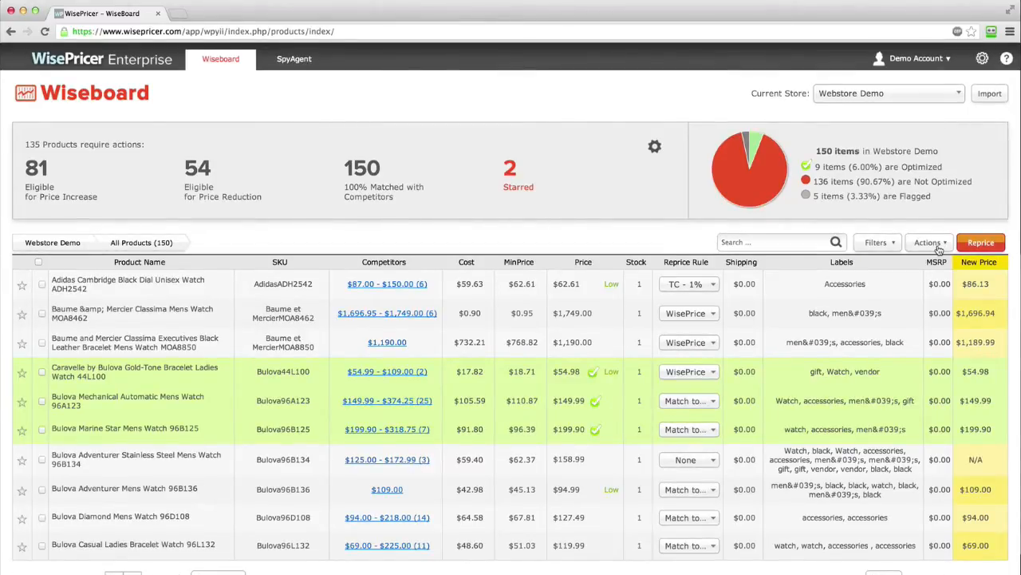
- Export all catalog items as a CSV file and open the downloaded export
click(927, 242)
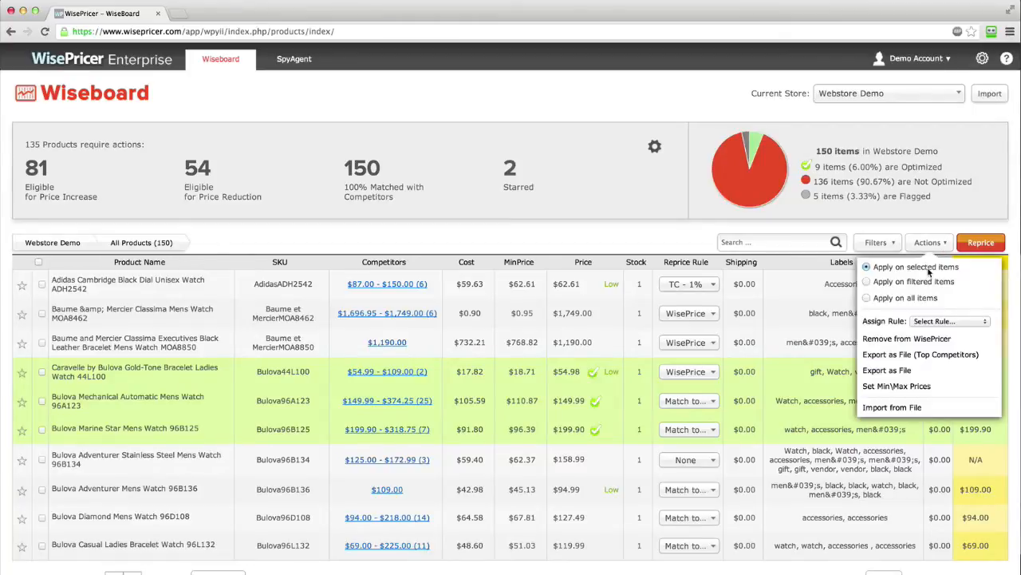
click(866, 298)
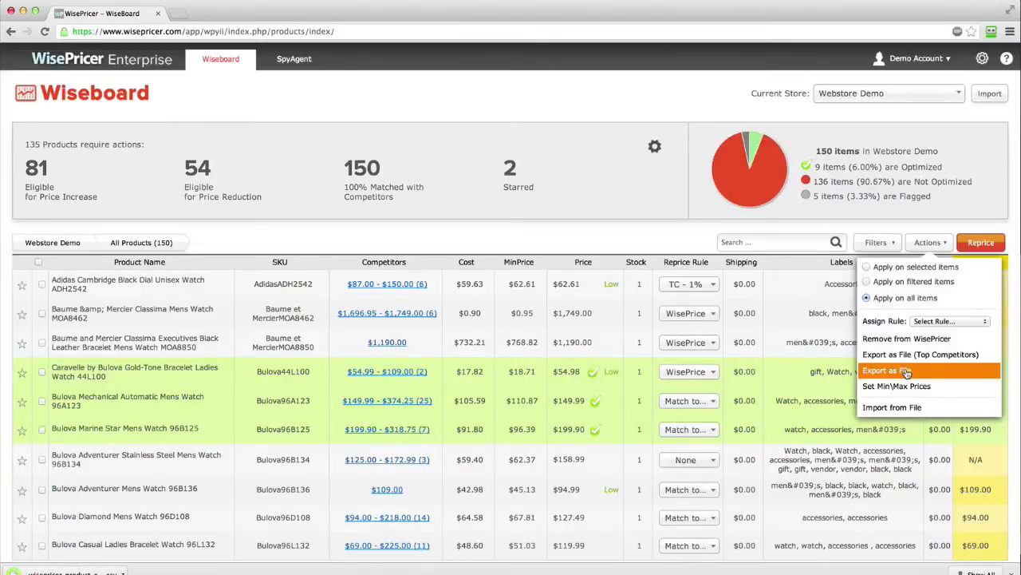
mouse_move(887, 371)
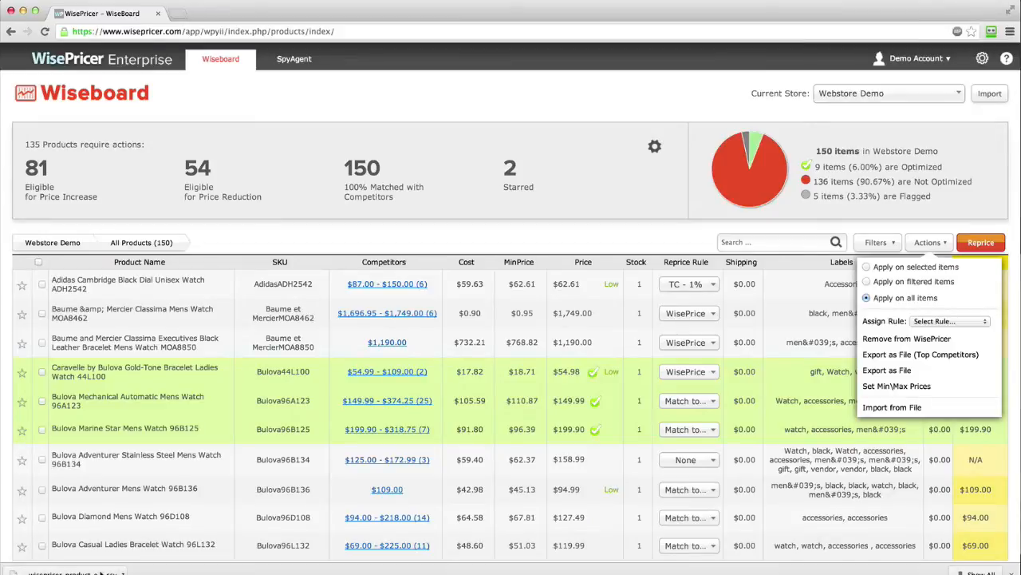
click(886, 369)
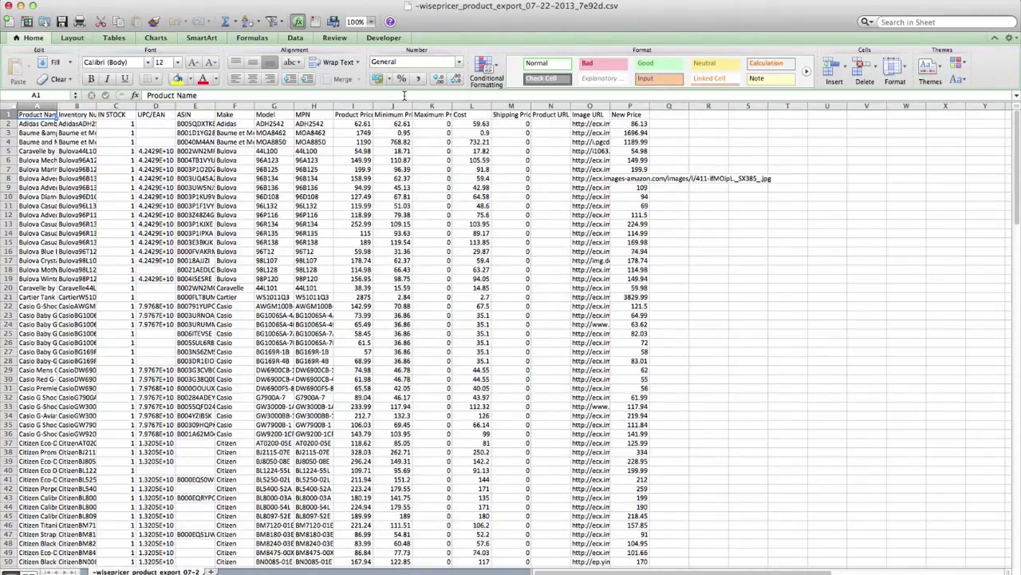
- Empty column J (Minimum Price) for every product row in the exported sheet
click(399, 124)
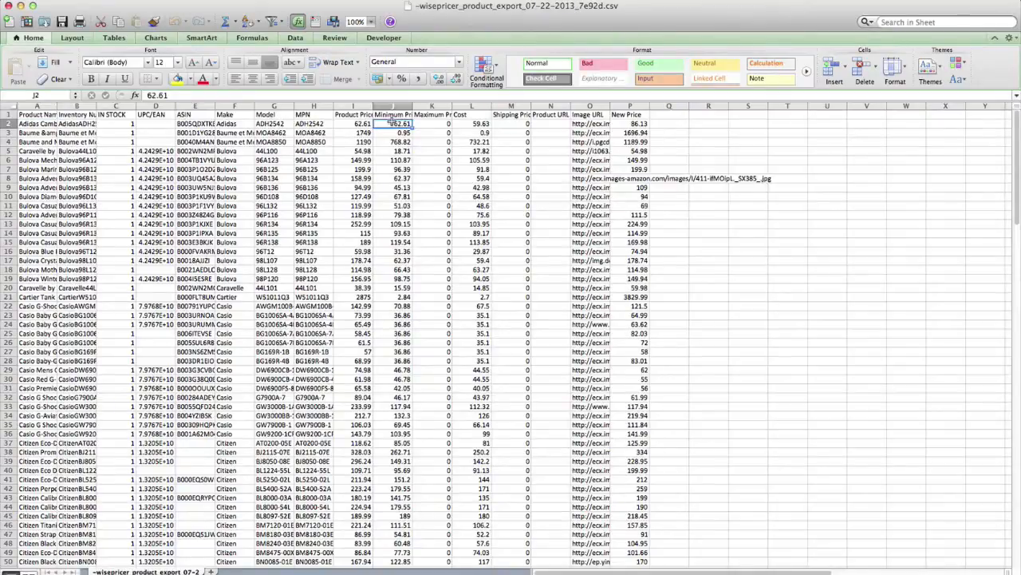
scroll(down, 3)
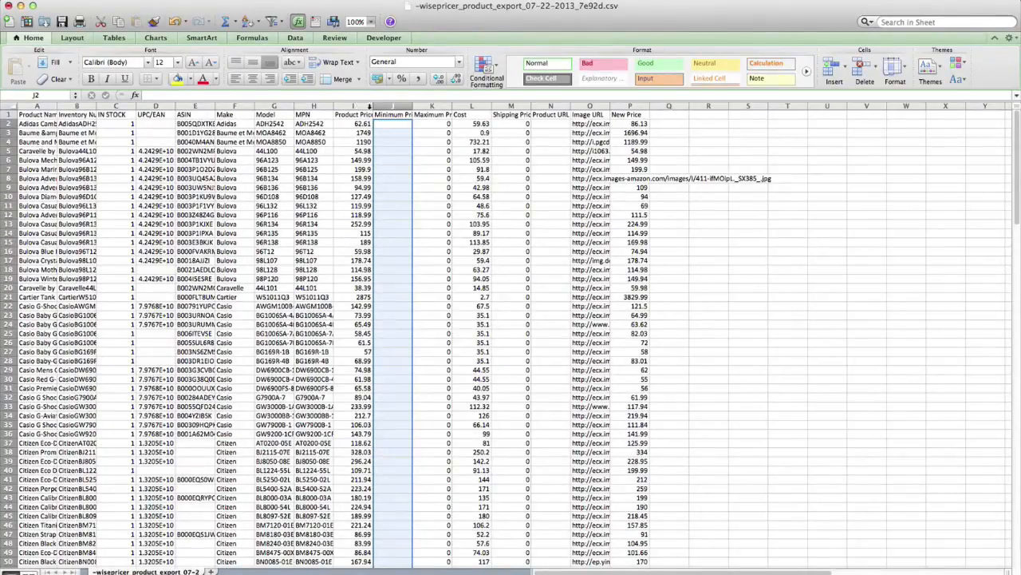
click(391, 124)
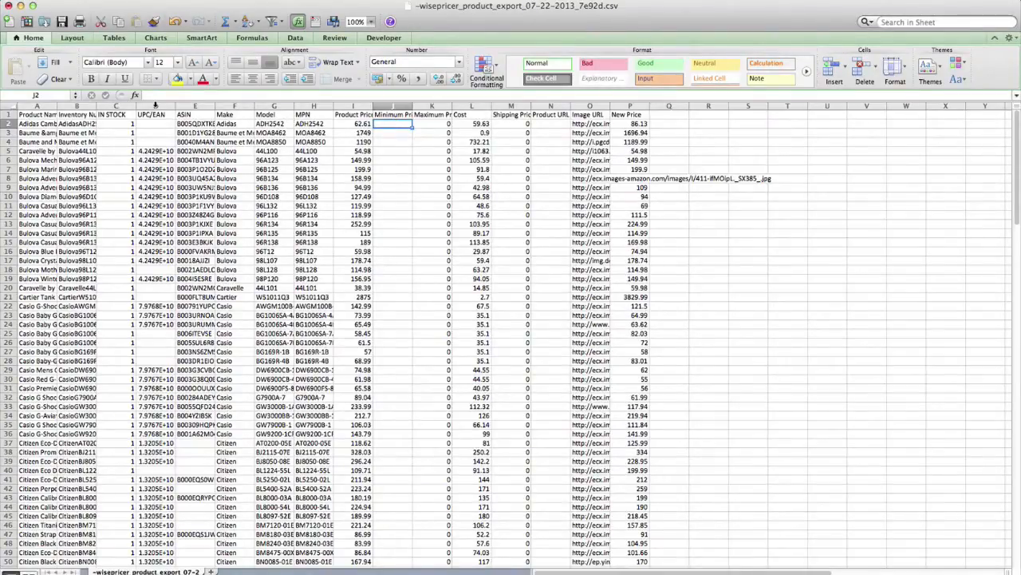
- Format the UPC/EAN column (D) as Number with 0 decimal places
right_click(156, 114)
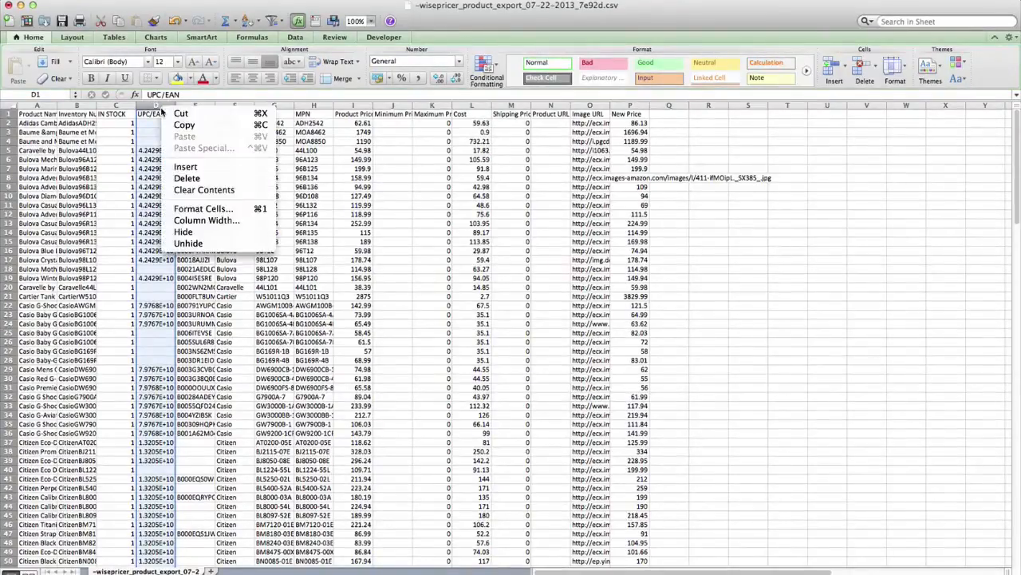
mouse_move(203, 209)
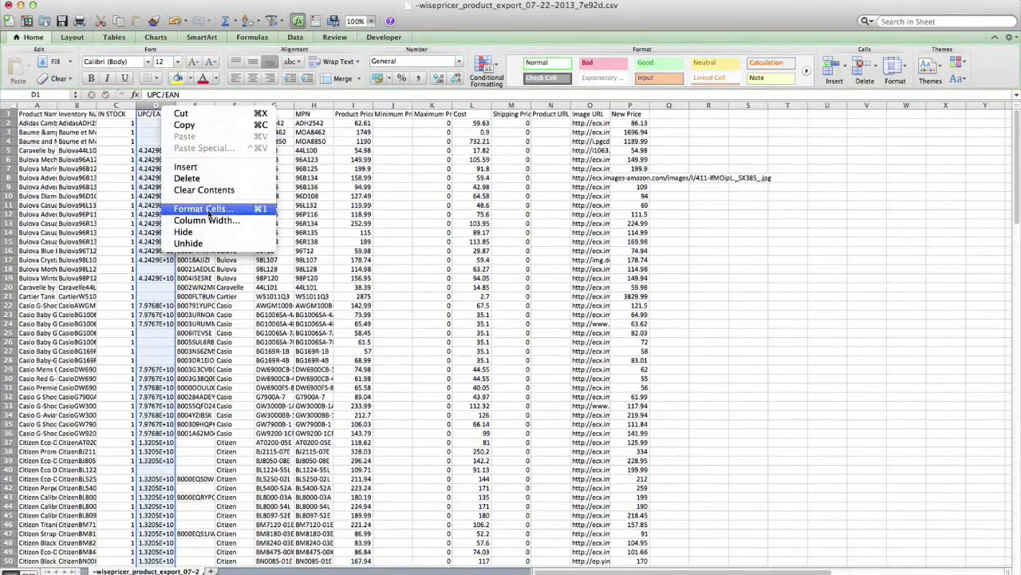
click(202, 208)
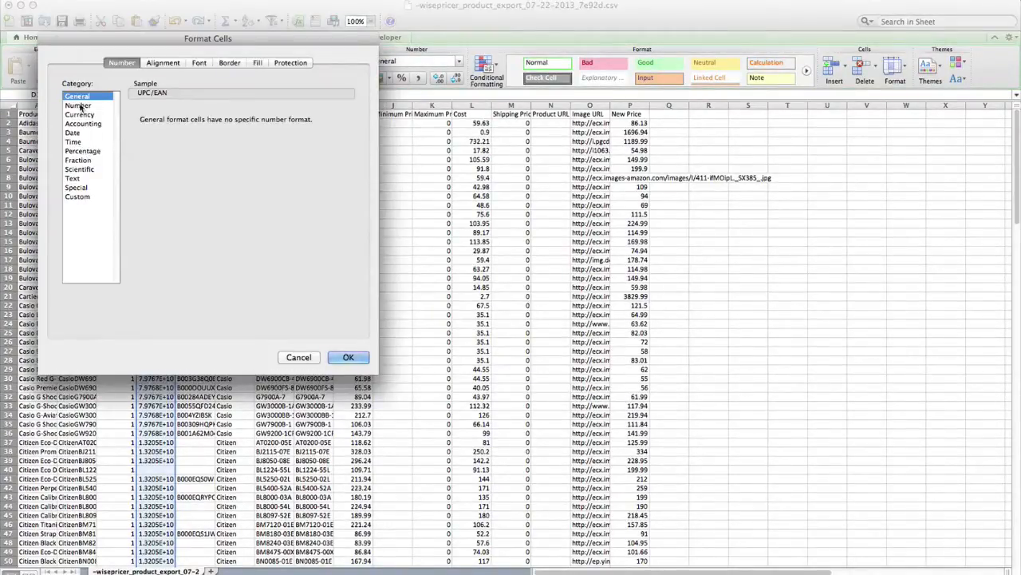
click(78, 104)
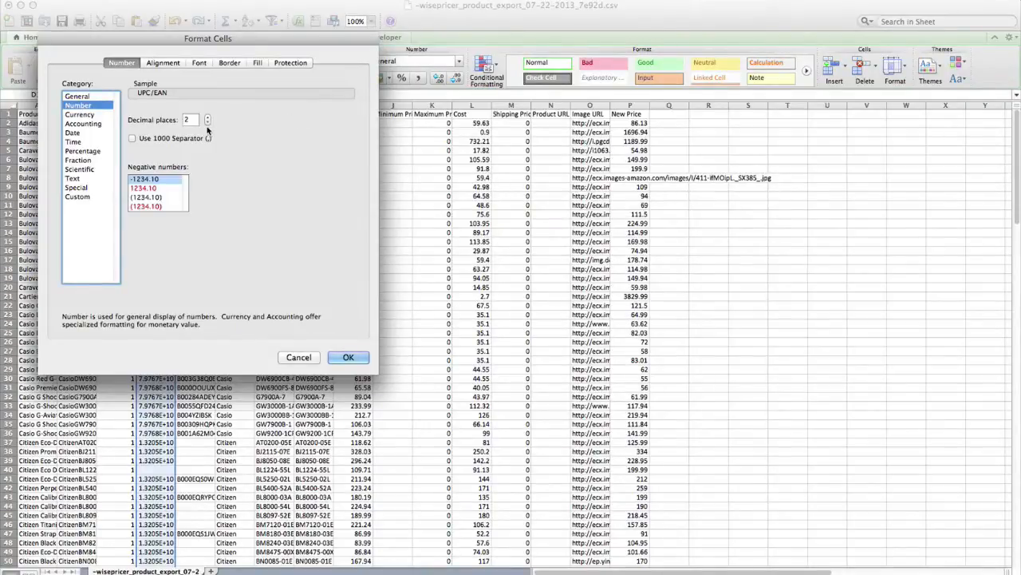
click(208, 123)
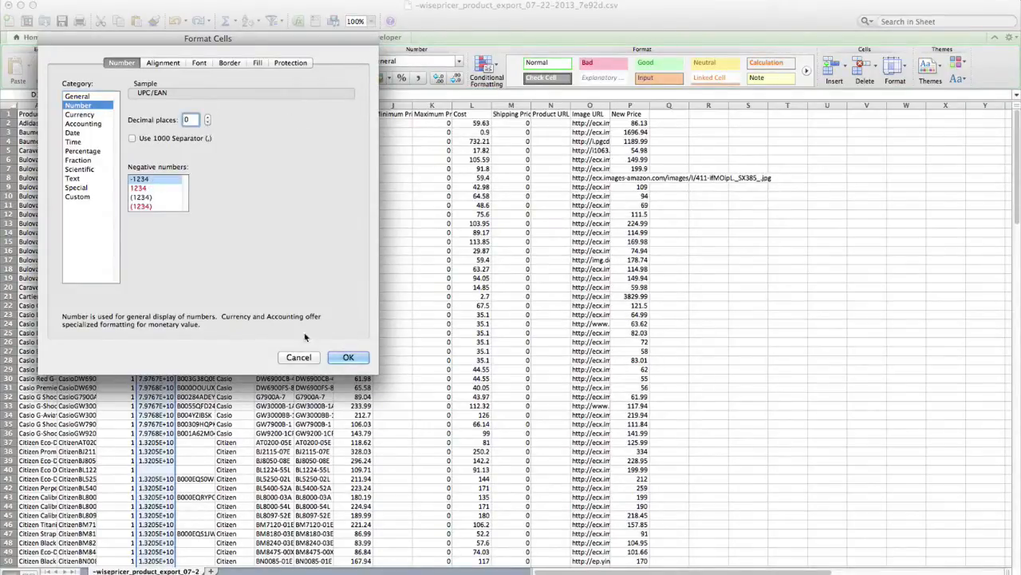
click(348, 357)
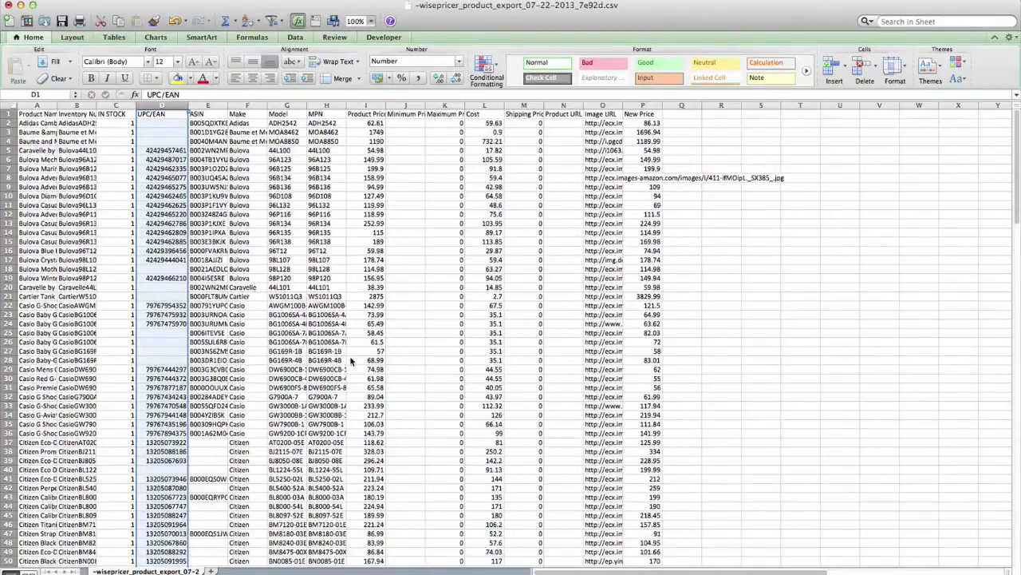
- Enter =L2*1.15 in J2, fill it down, and select the Minimum Price column
click(405, 122)
text(=L2*1.15)
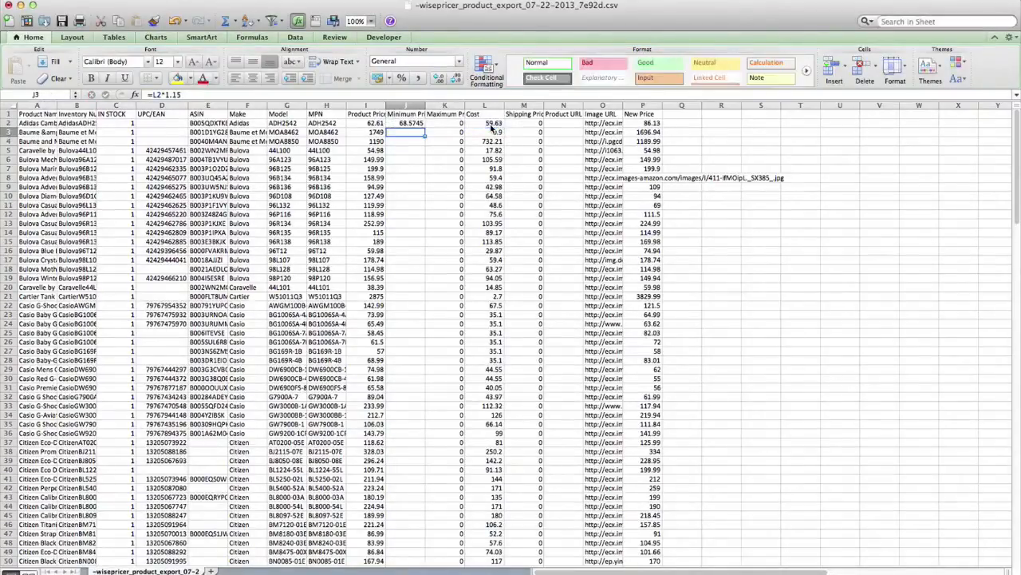
click(406, 123)
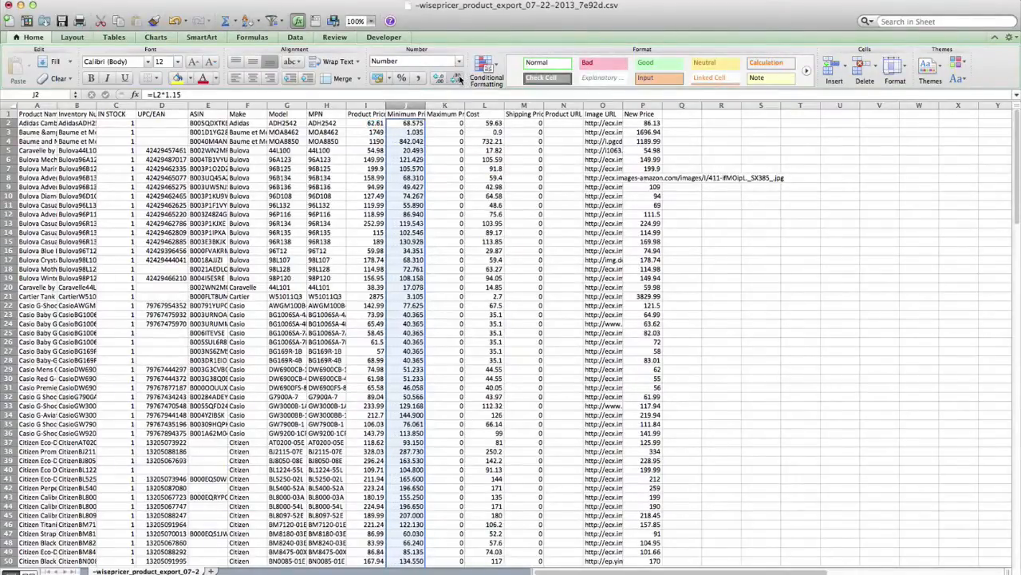
click(406, 104)
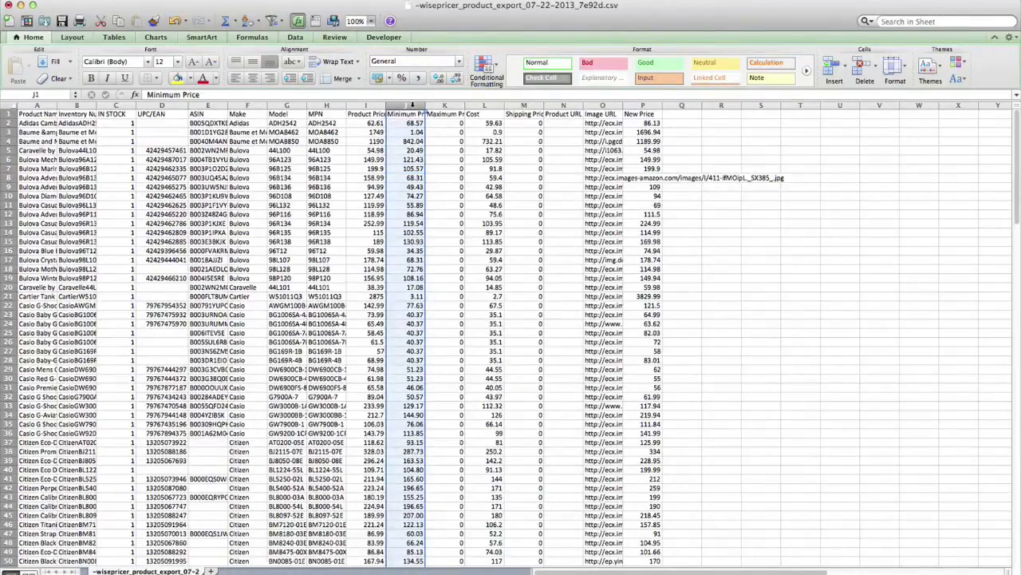
- Paste column J over itself as values only, removing the formulas
right_click(412, 115)
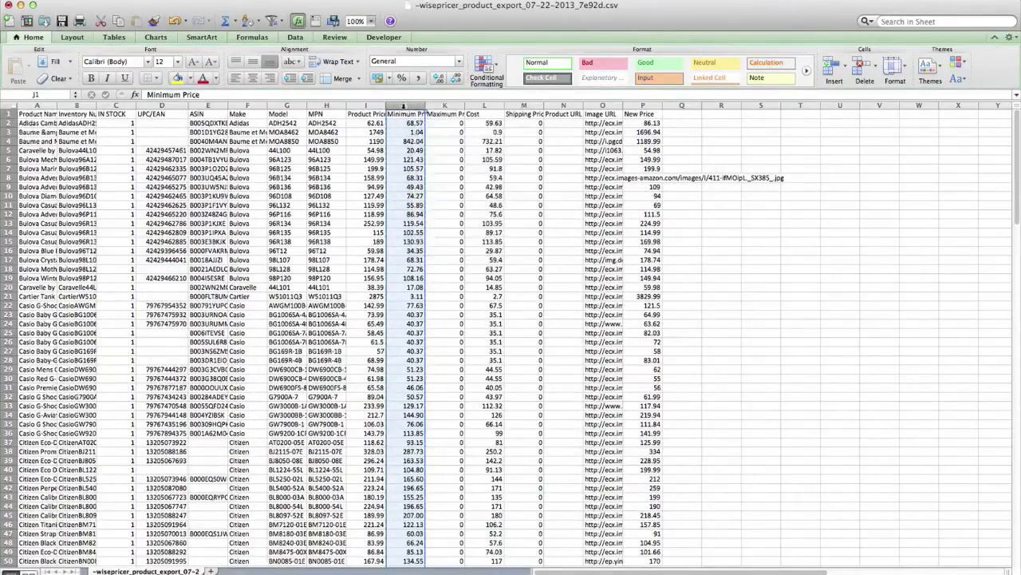
click(404, 105)
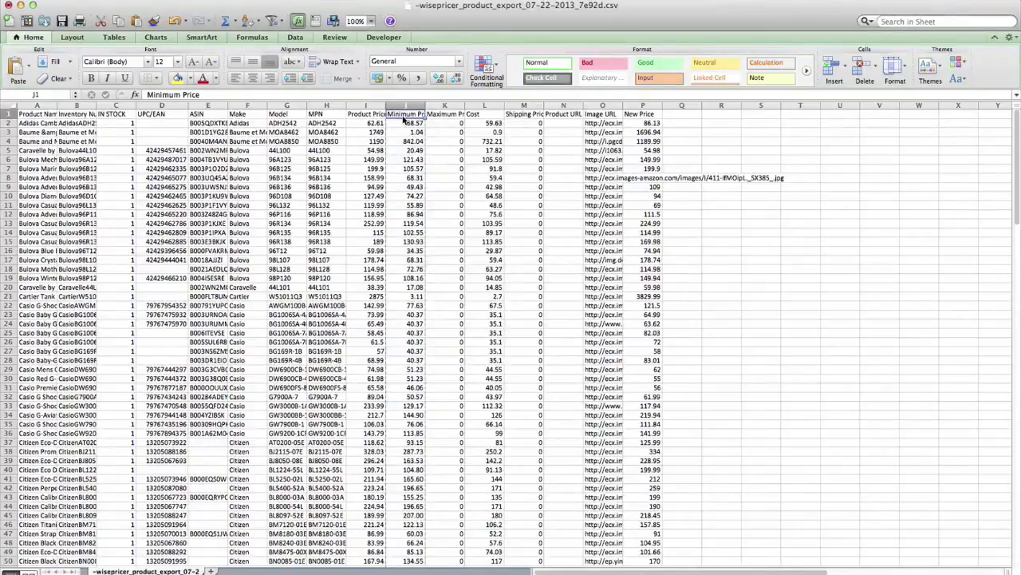
right_click(406, 123)
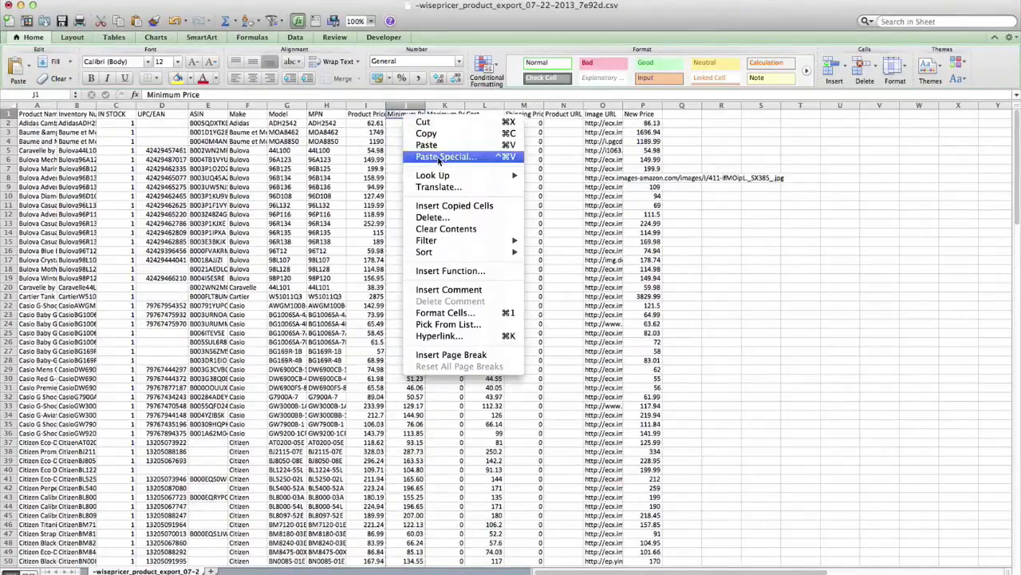
click(445, 156)
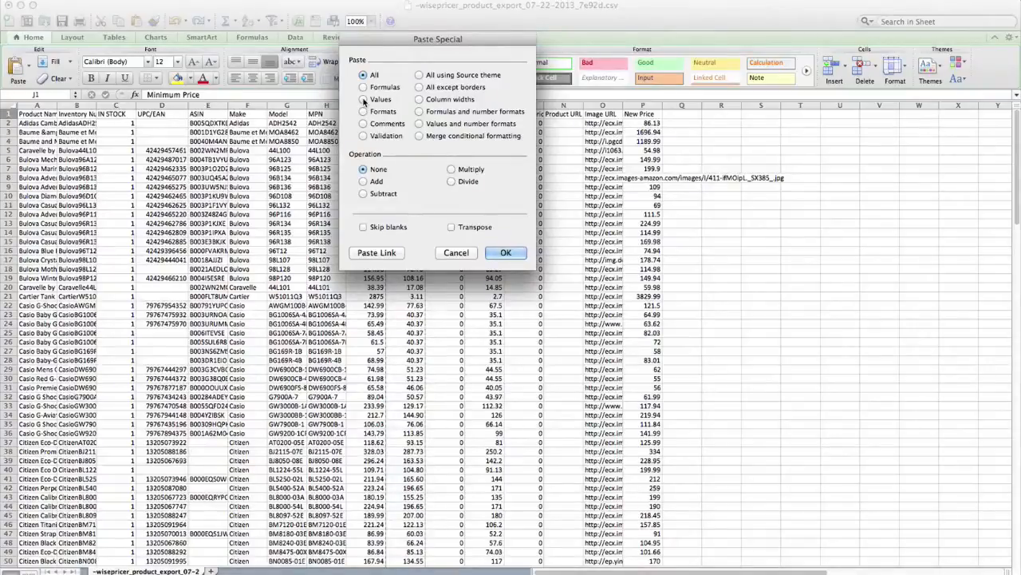
click(364, 99)
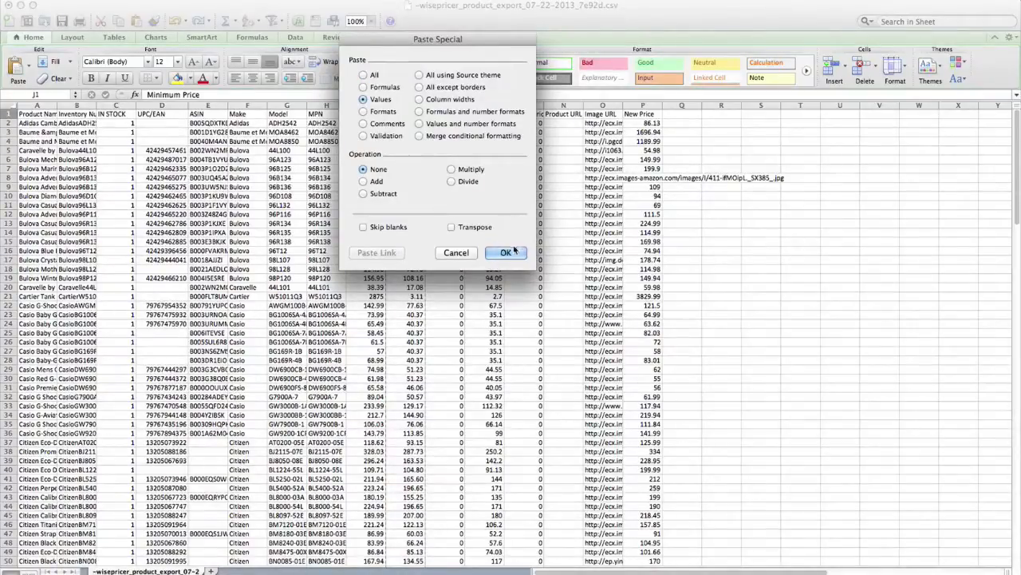
click(506, 252)
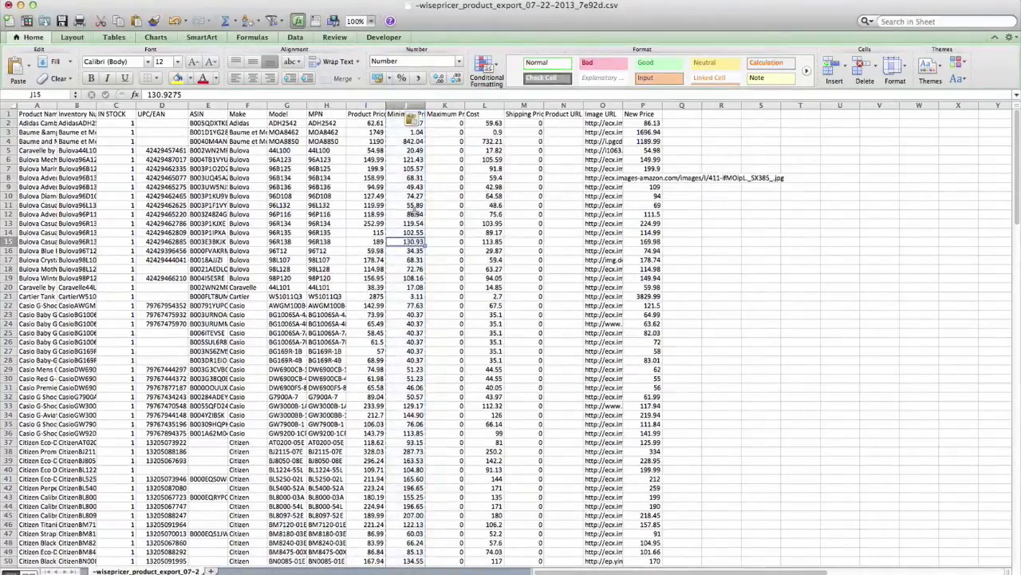
click(412, 177)
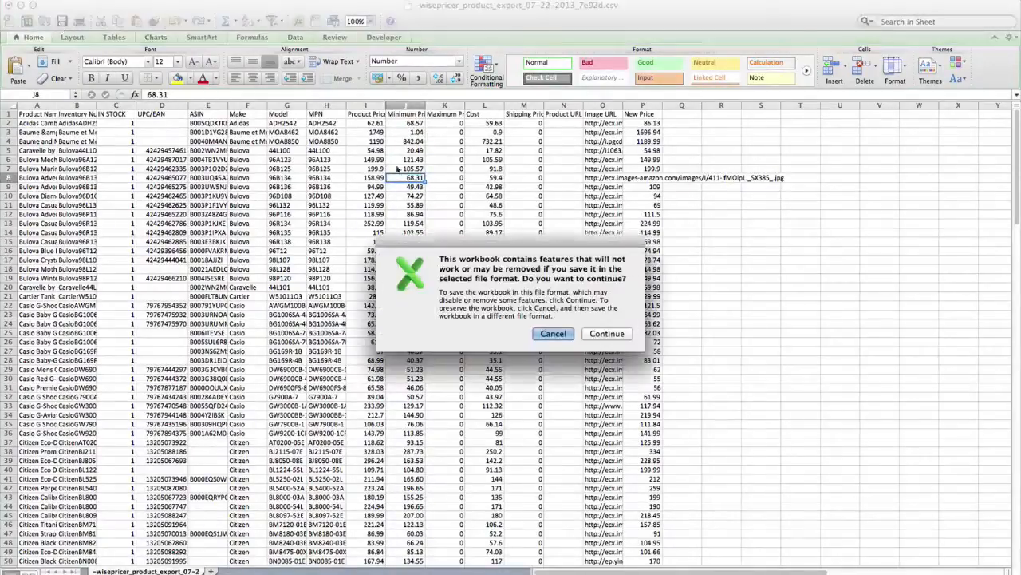
- Continue saving as CSV despite the unsupported-features warning
click(606, 333)
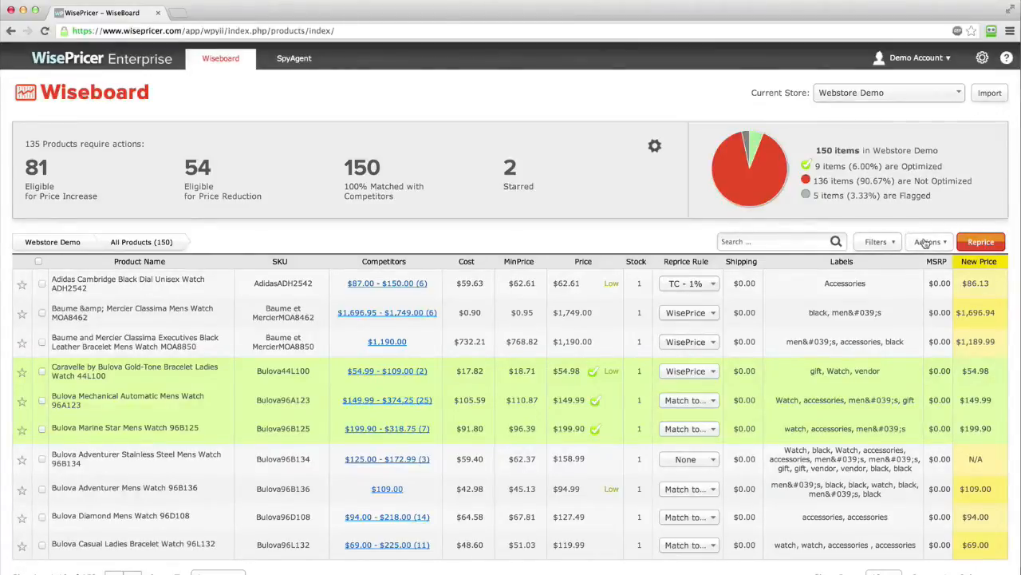
- Pick the edited export CSV from the Demo folder in the Import dialog
click(929, 241)
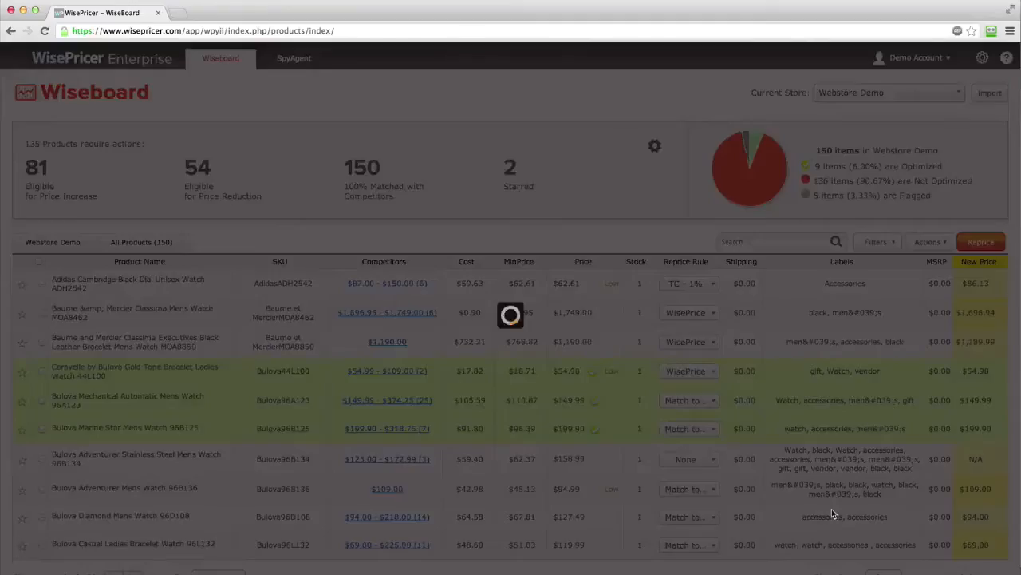
click(989, 92)
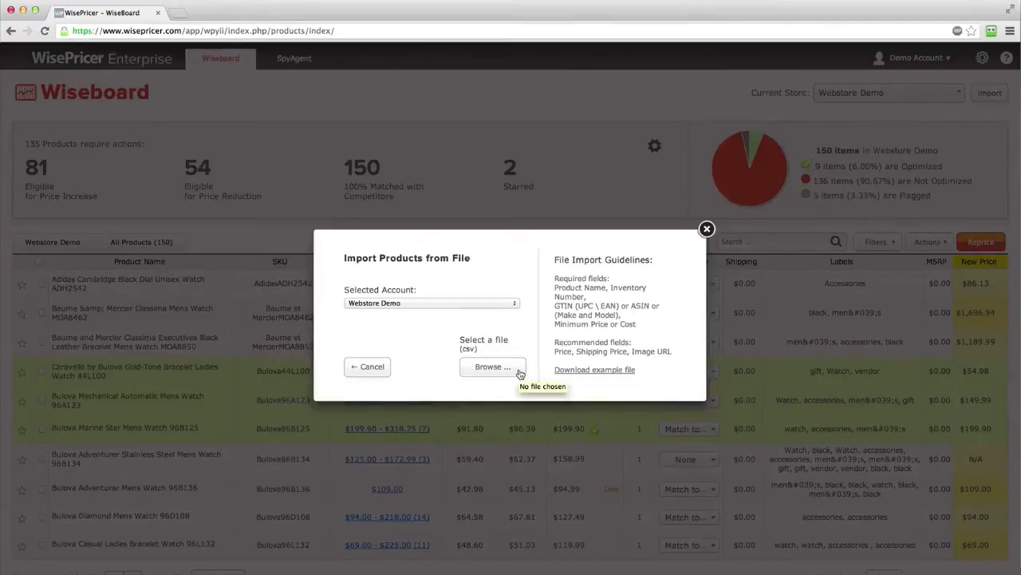
click(491, 366)
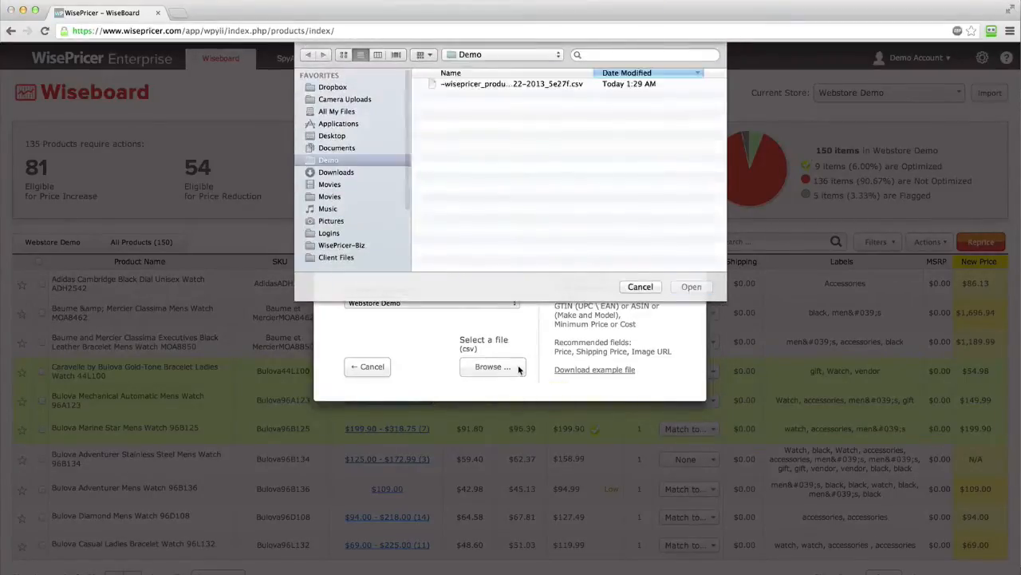
click(512, 84)
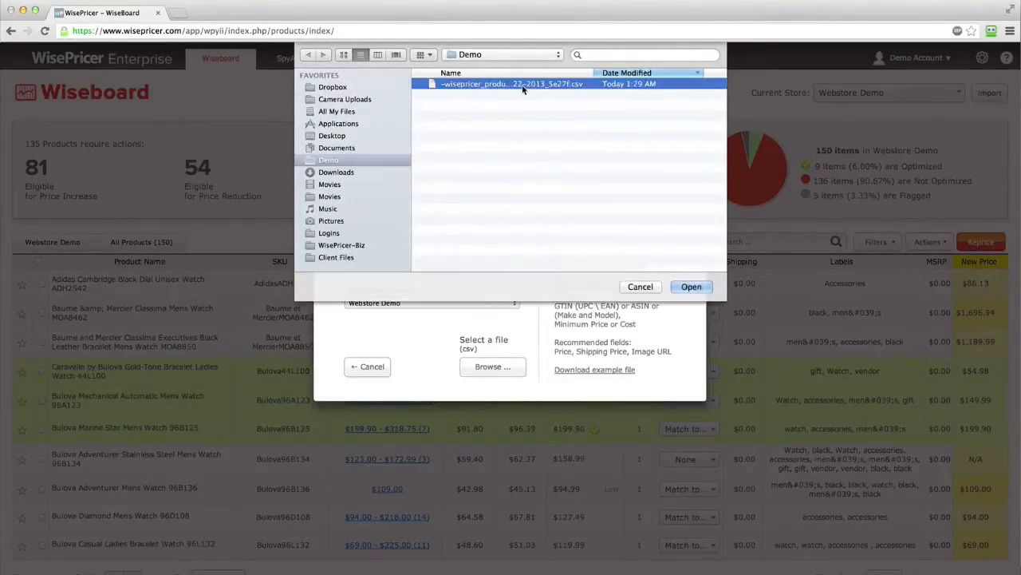
click(691, 287)
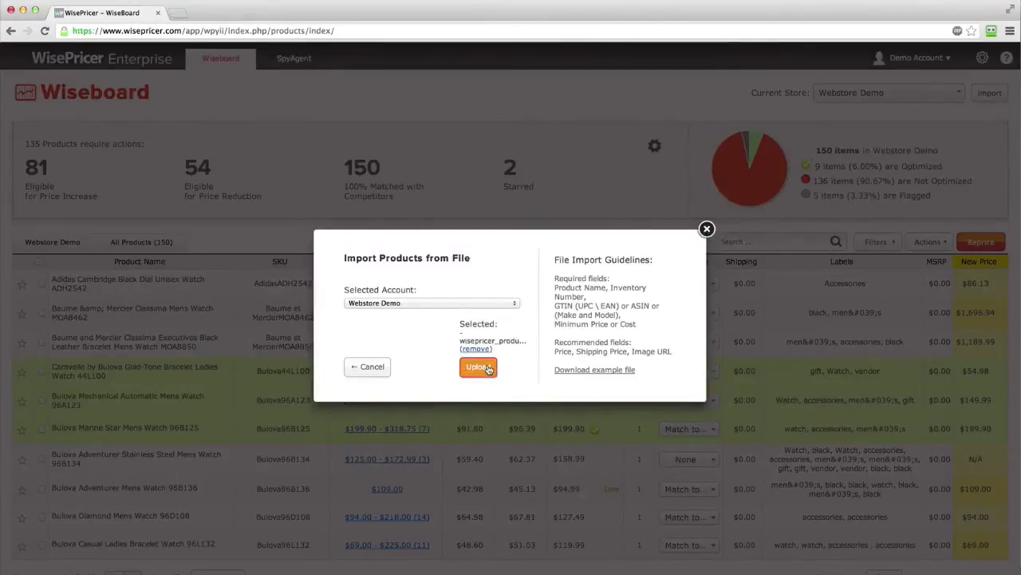
- Upload the CSV, review all field assignments, and continue to the import summary
click(477, 367)
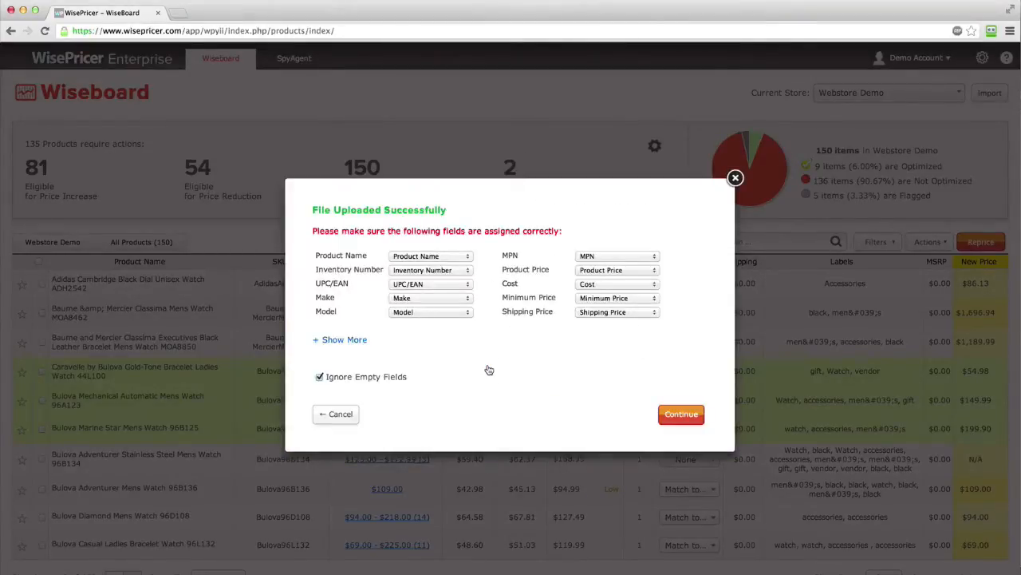
mouse_move(419, 283)
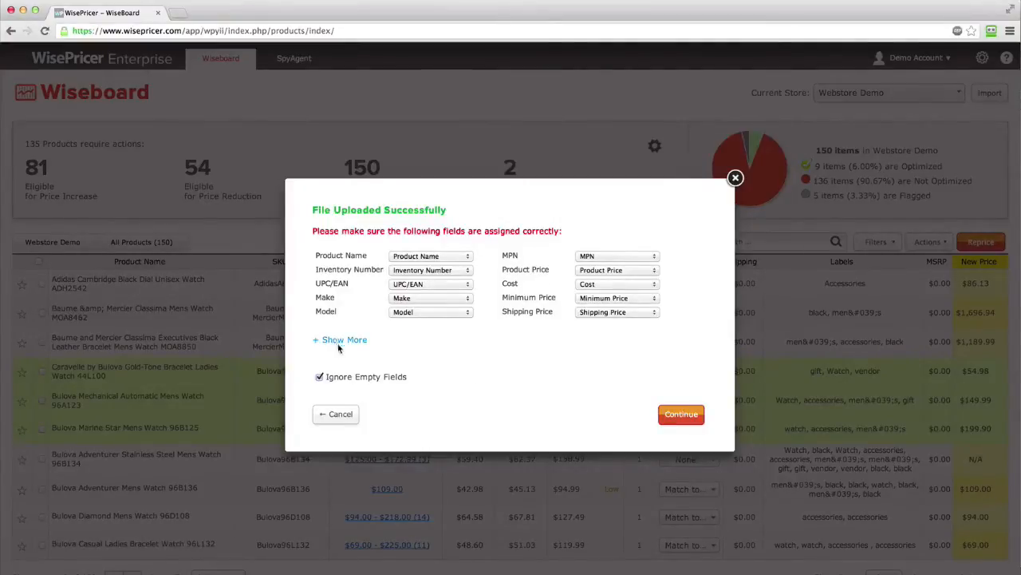
click(339, 339)
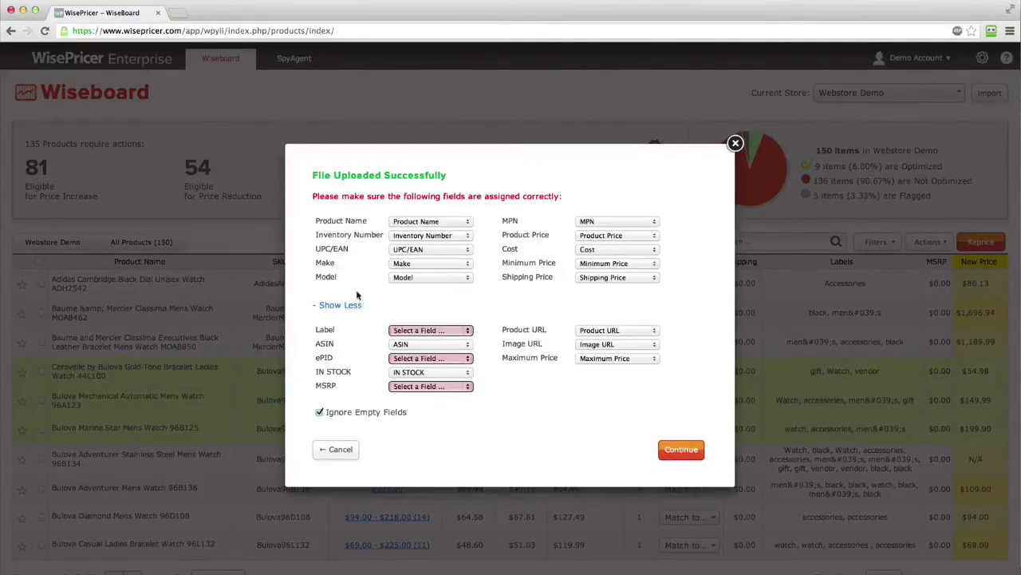
mouse_move(606, 430)
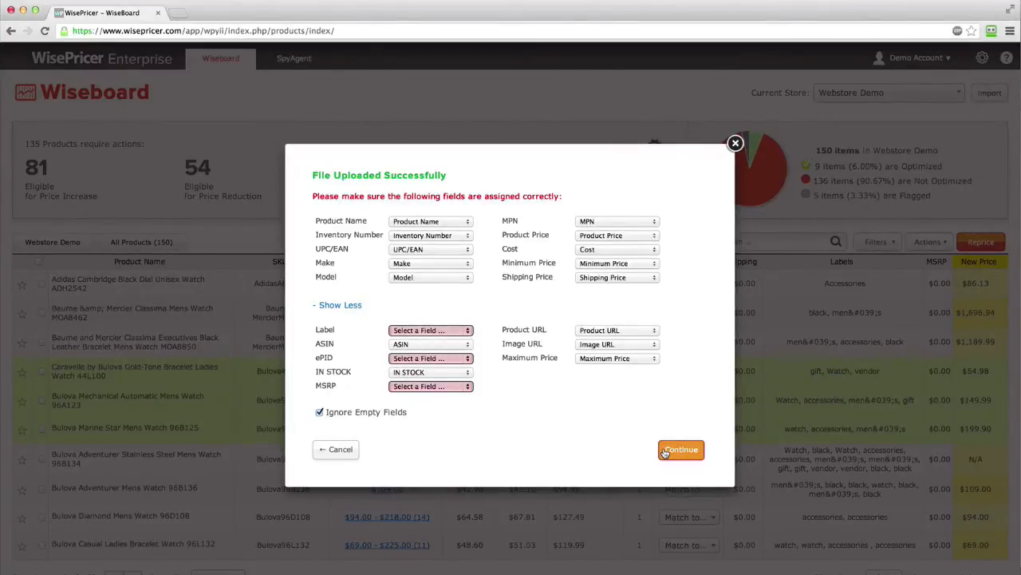
click(680, 449)
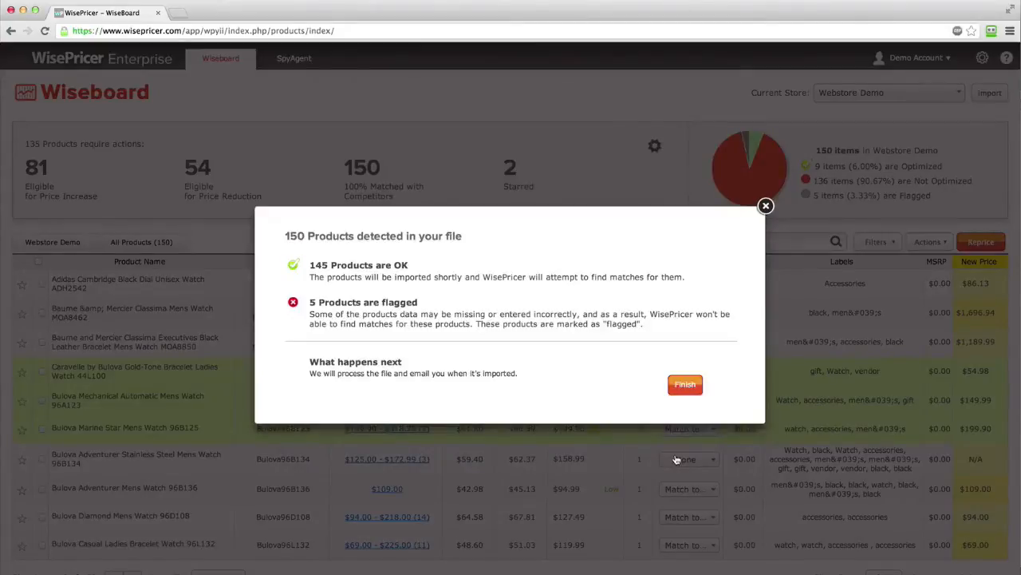